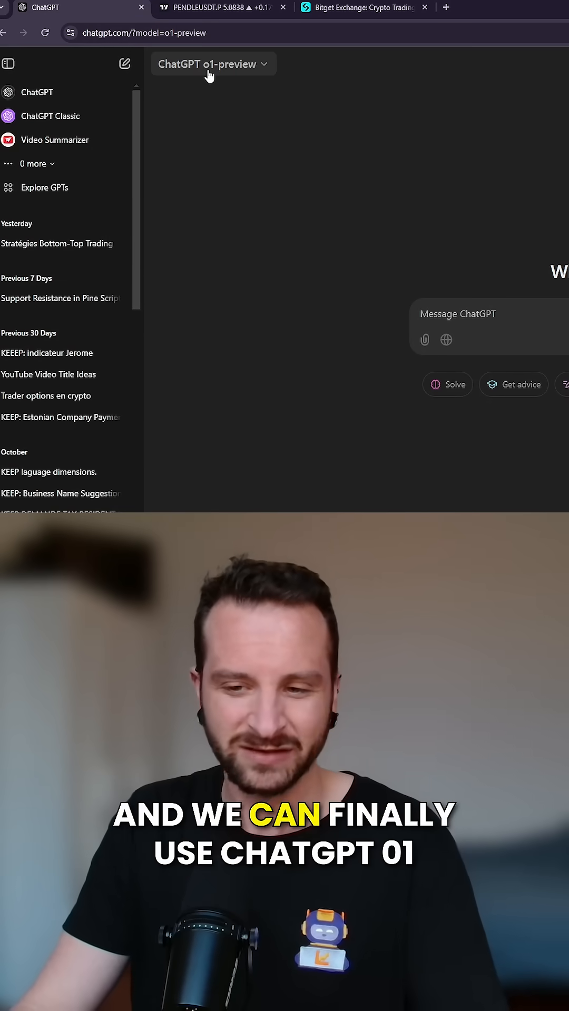
mouse_move(419, 265)
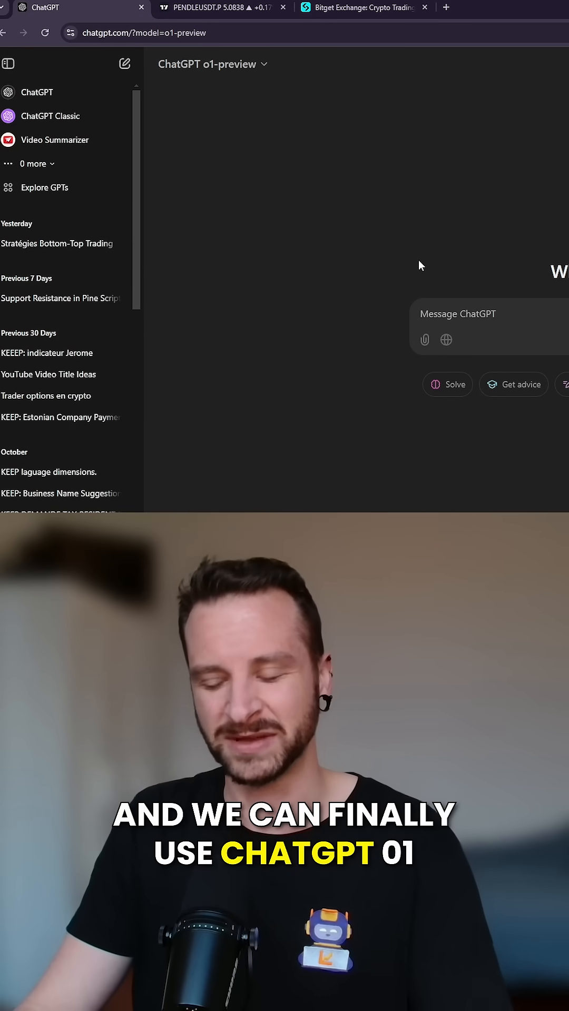